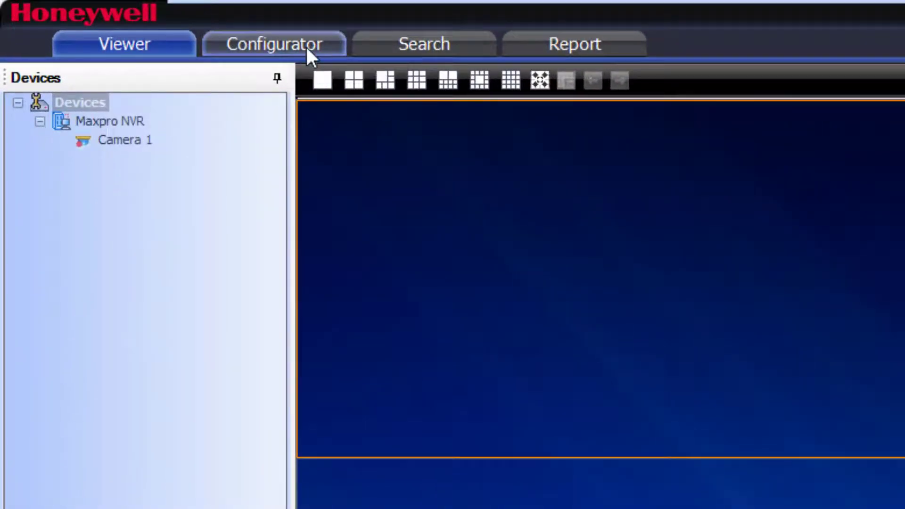
- Show the System configuration's Email Settings group with its empty sender and SMTP fields
click(275, 43)
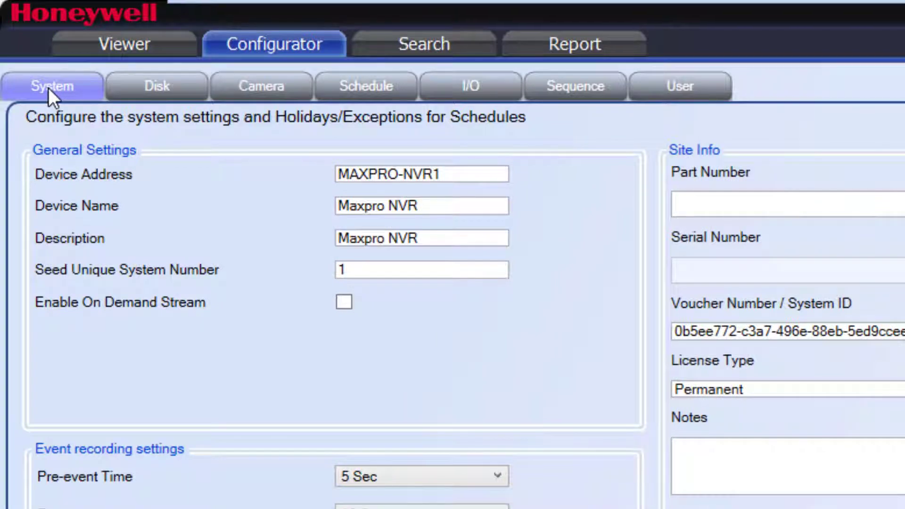
scroll(down, 3)
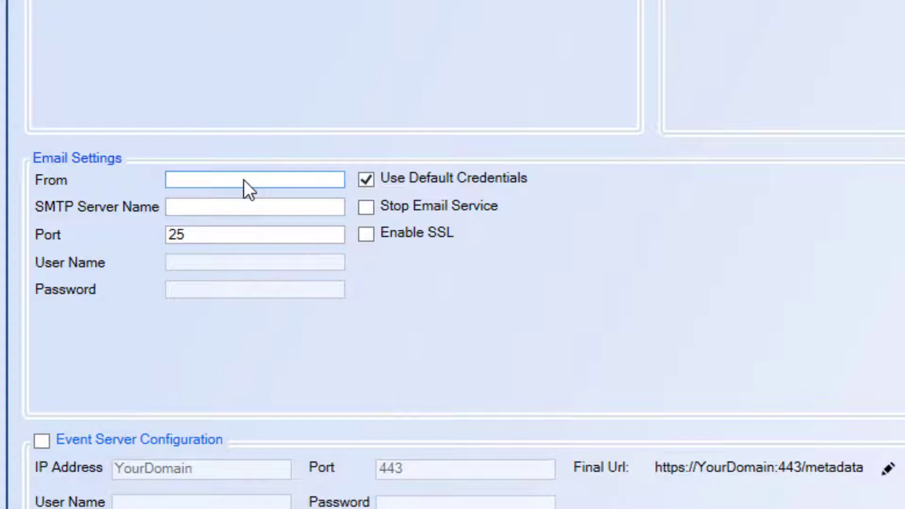
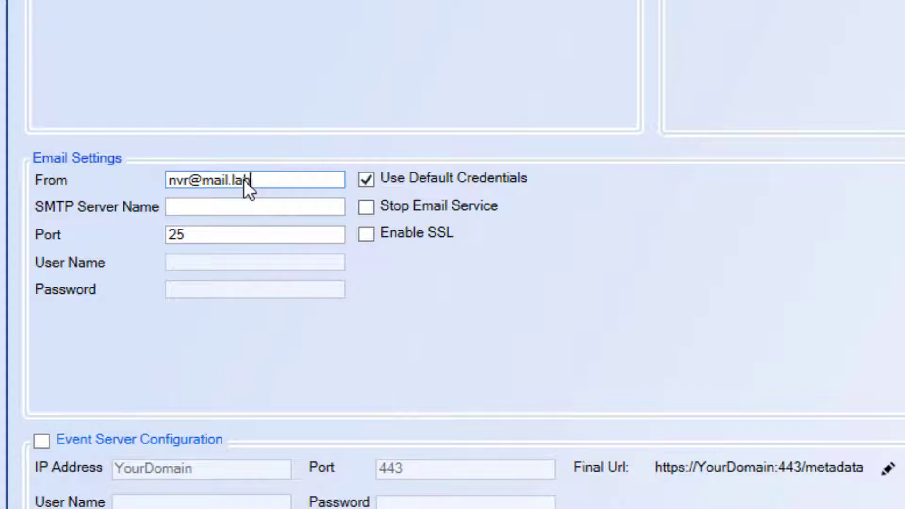
click(254, 207)
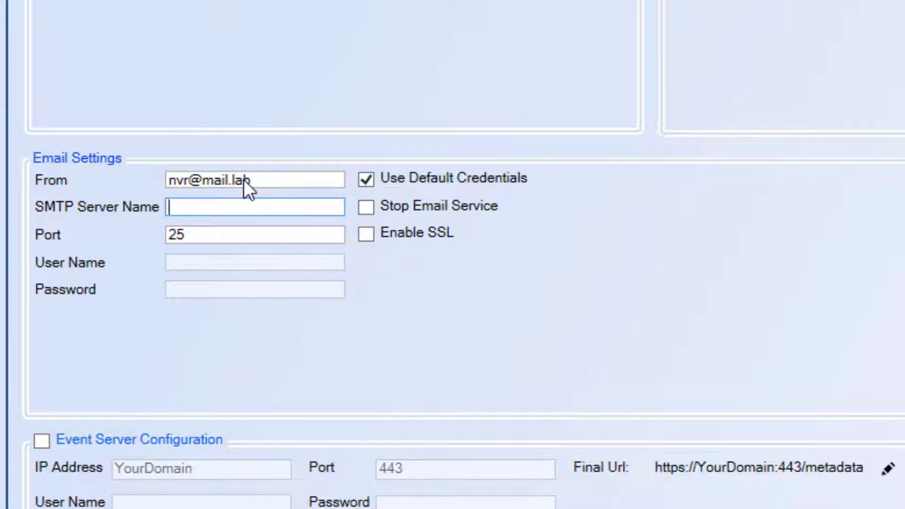
text(192.168.13.141)
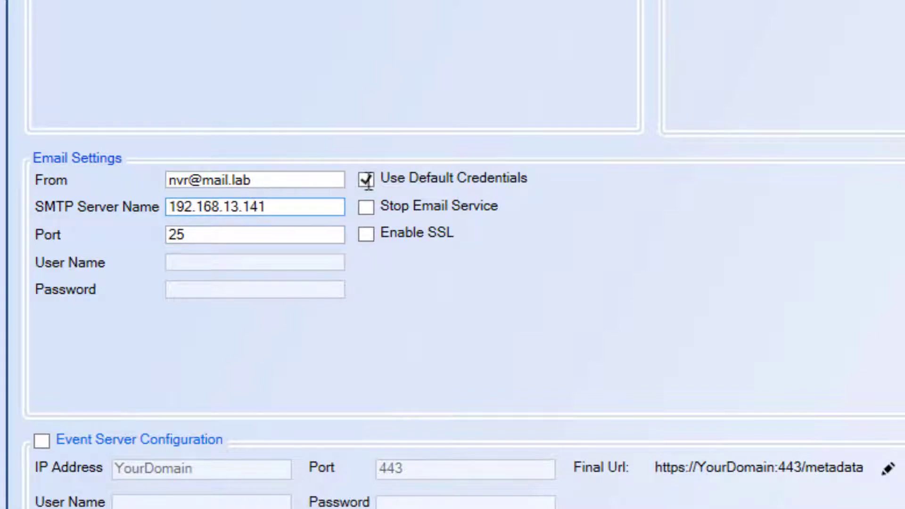
click(366, 179)
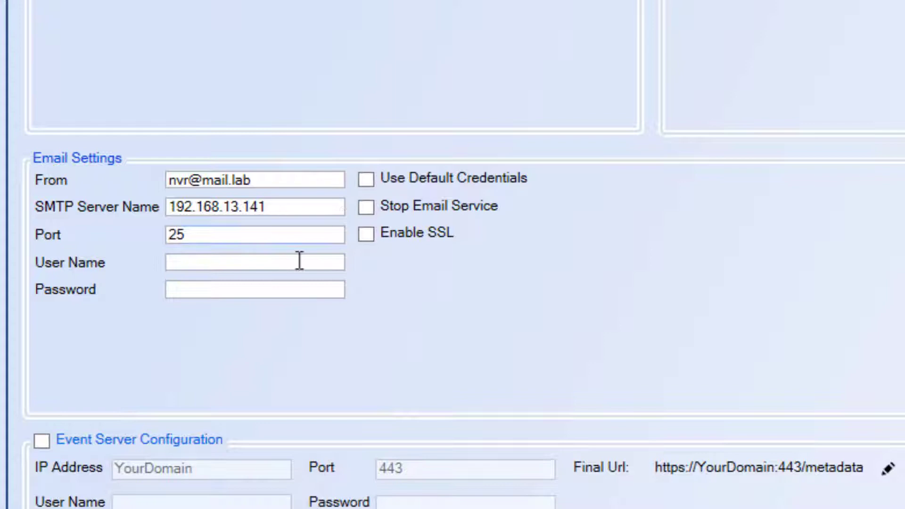
click(254, 262)
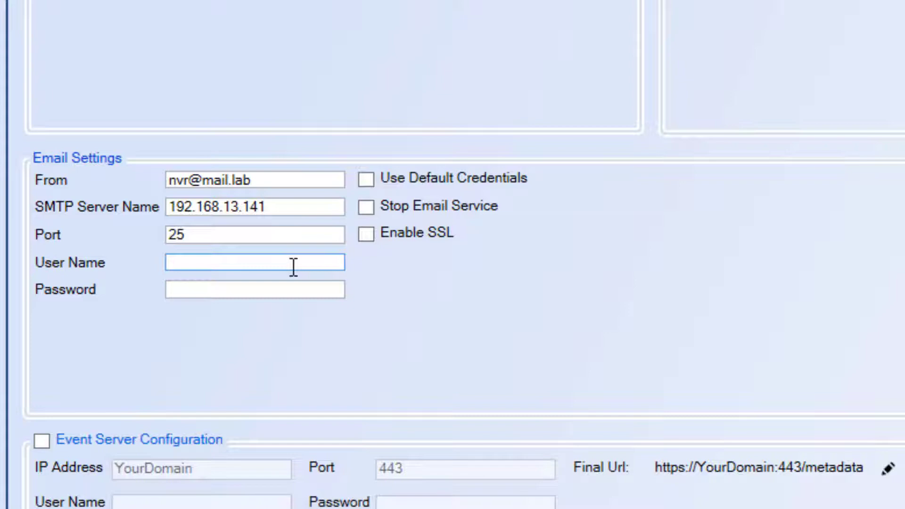
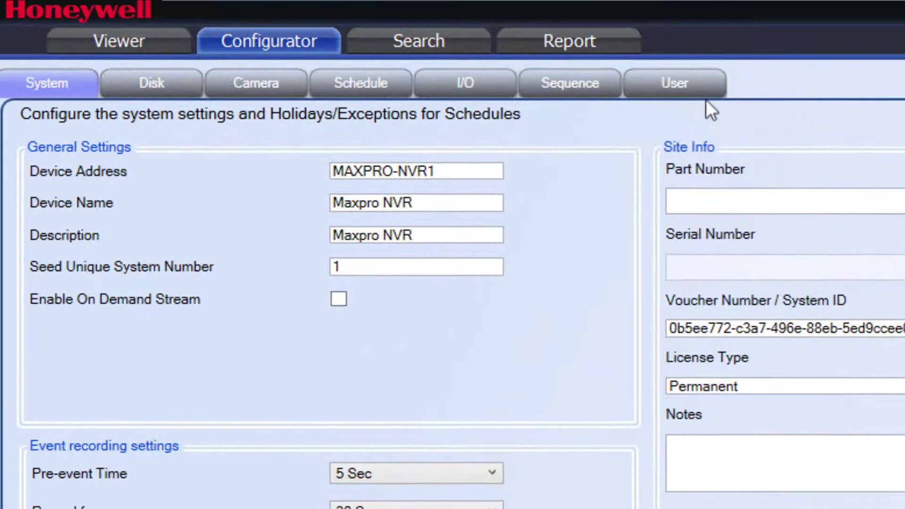
click(674, 83)
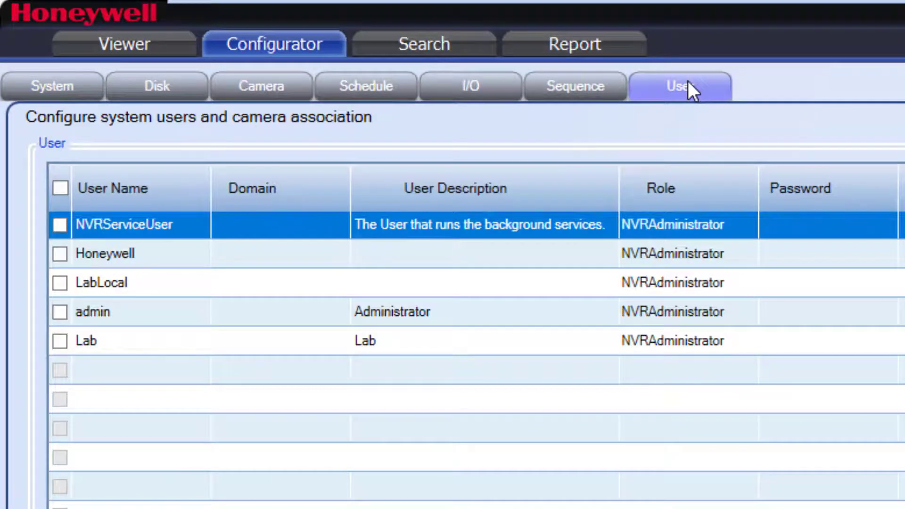
scroll(down, 3)
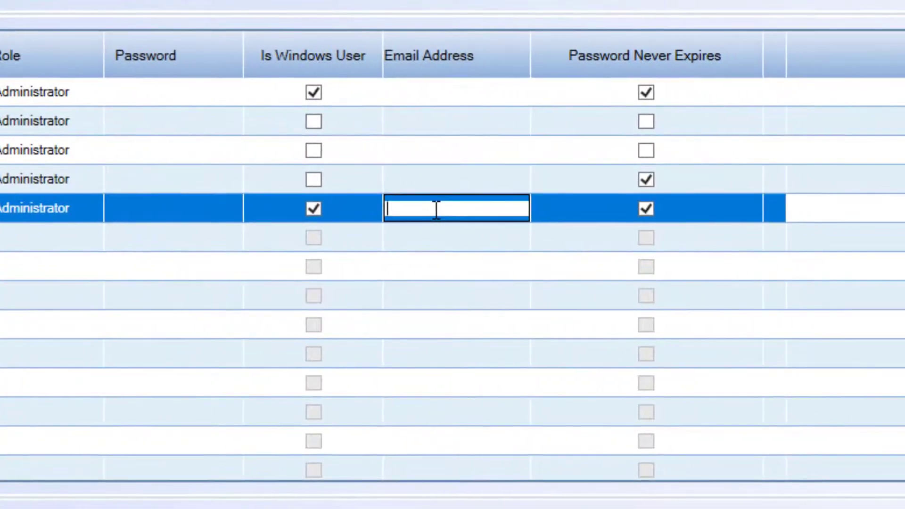
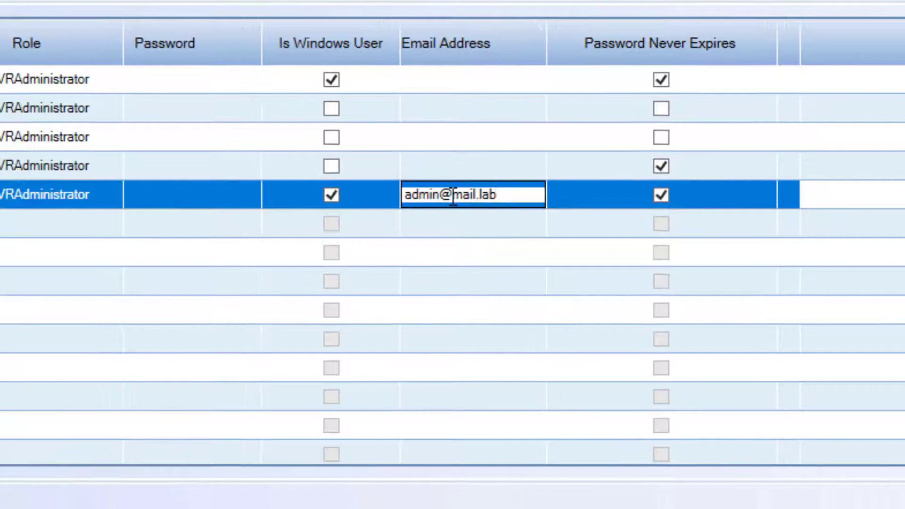
- Associate the Missing Storage Drive recorder event with email alerts
scroll(down, 3)
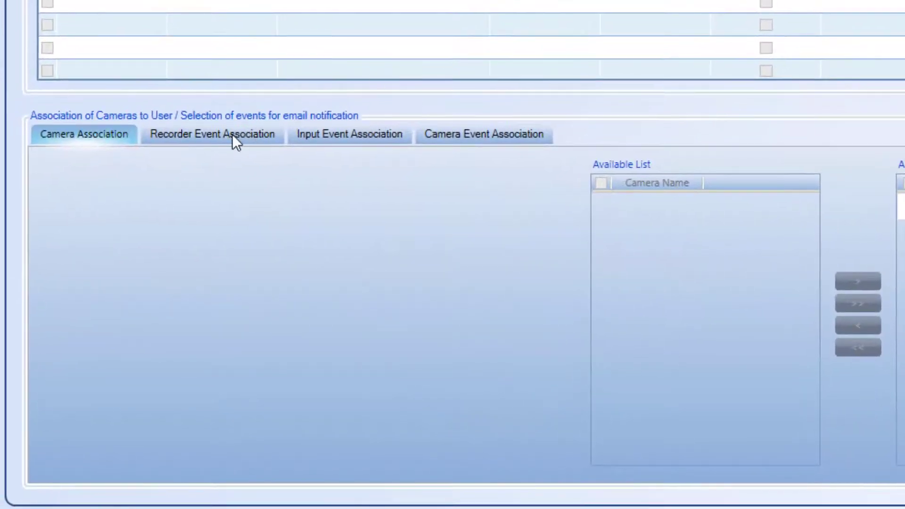
click(210, 134)
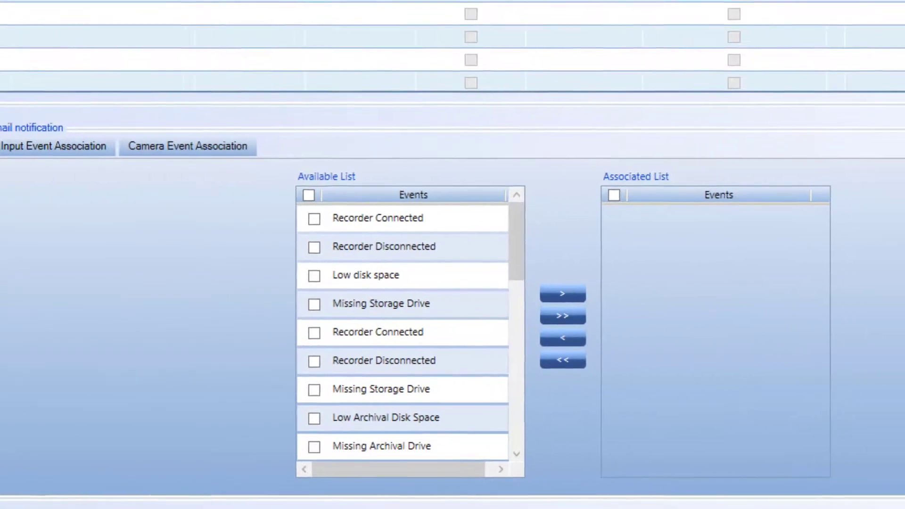
click(315, 305)
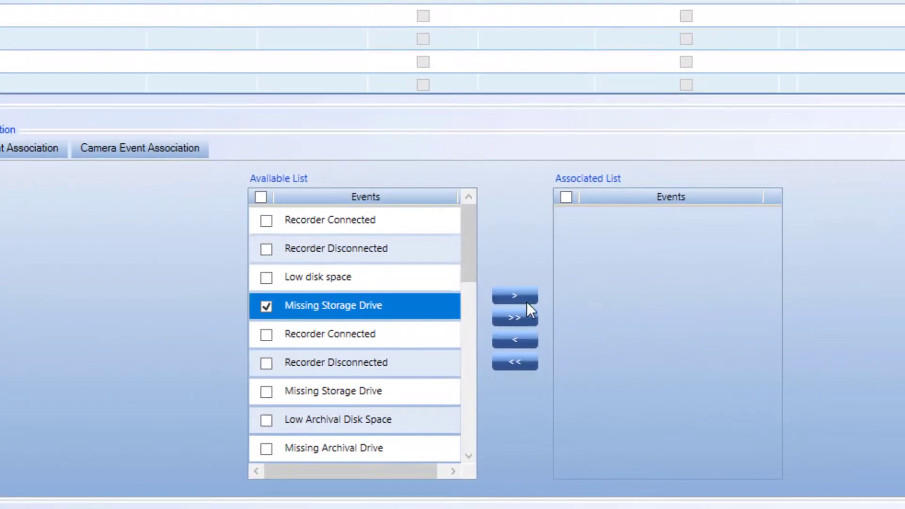
click(514, 295)
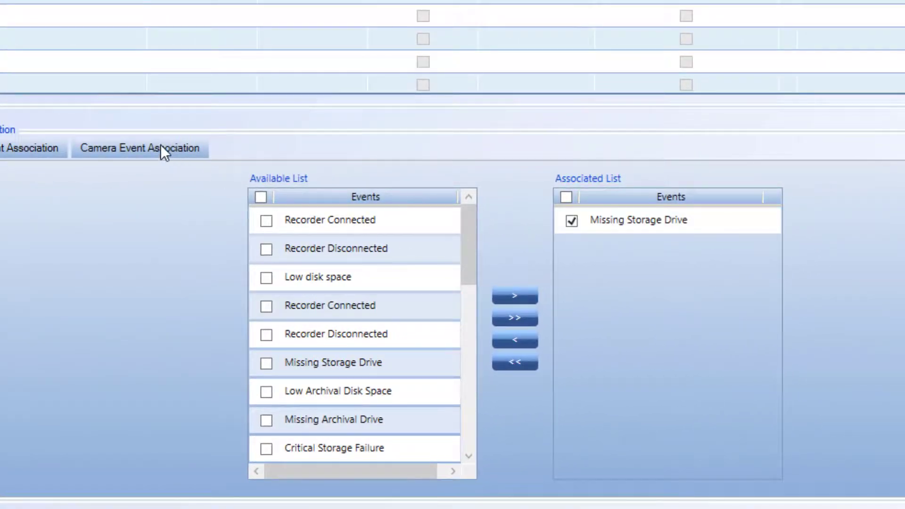
- Associate Camera 1's Disconnected and Disabled events with email alerts
click(140, 148)
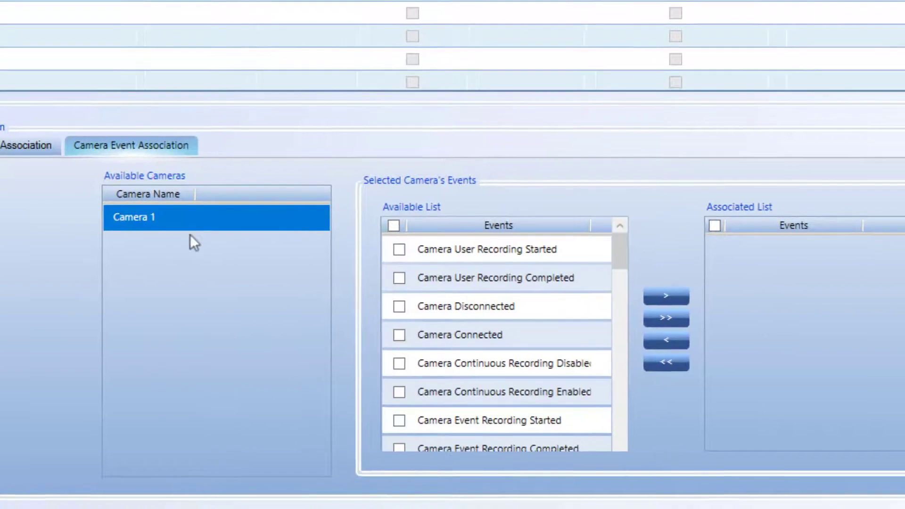
click(399, 306)
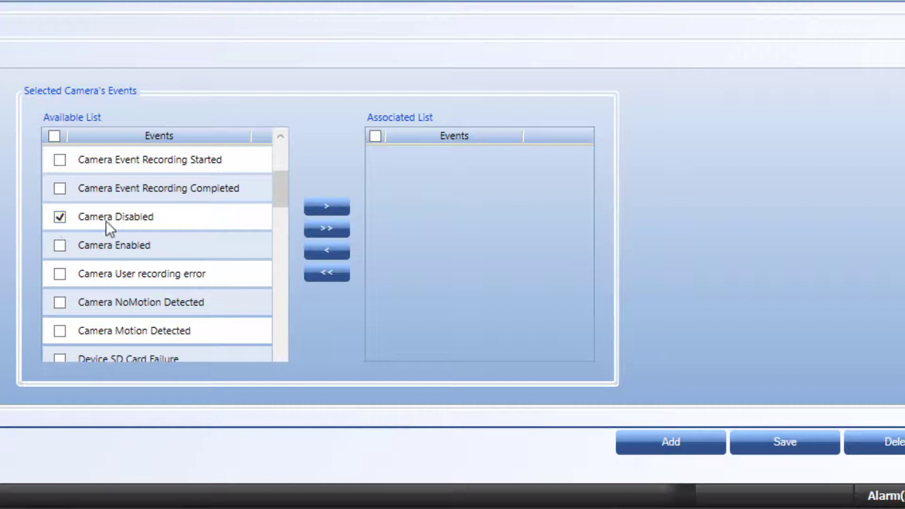
click(327, 206)
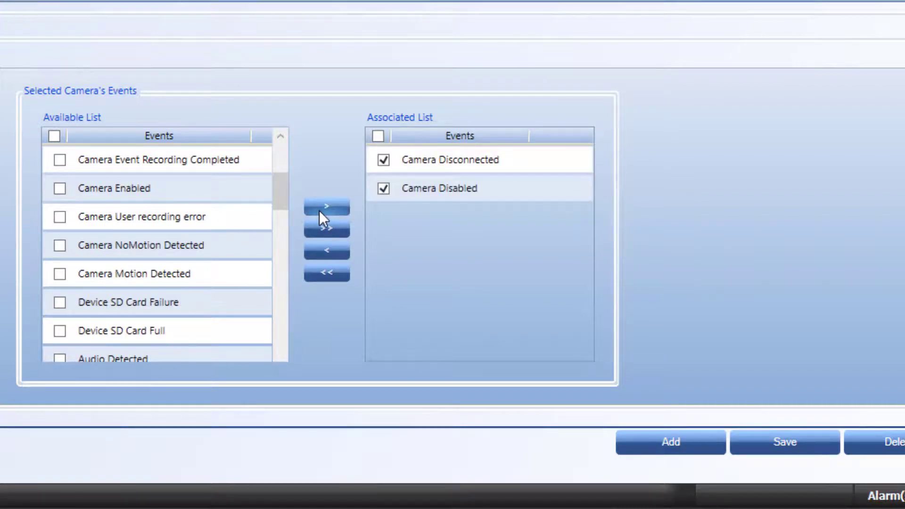
mouse_move(639, 386)
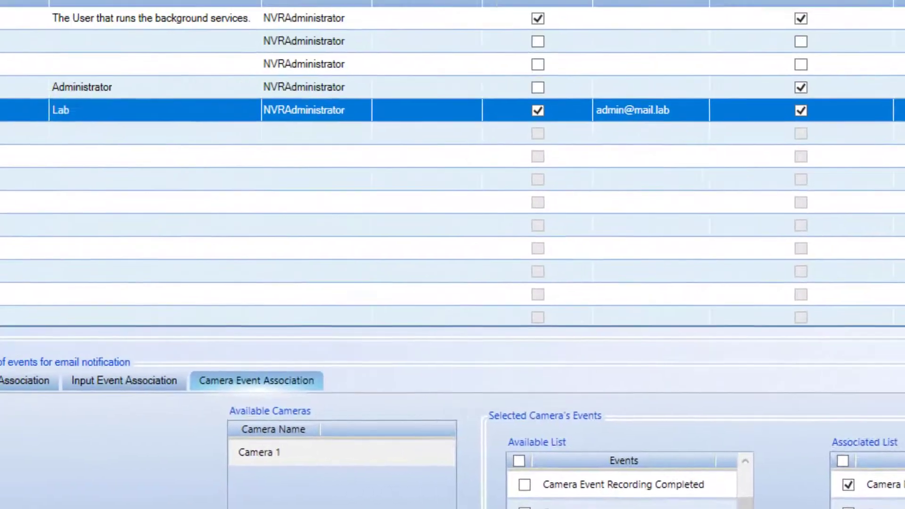
- Save the configuration from the Camera page and get the Successfully saved message
click(206, 68)
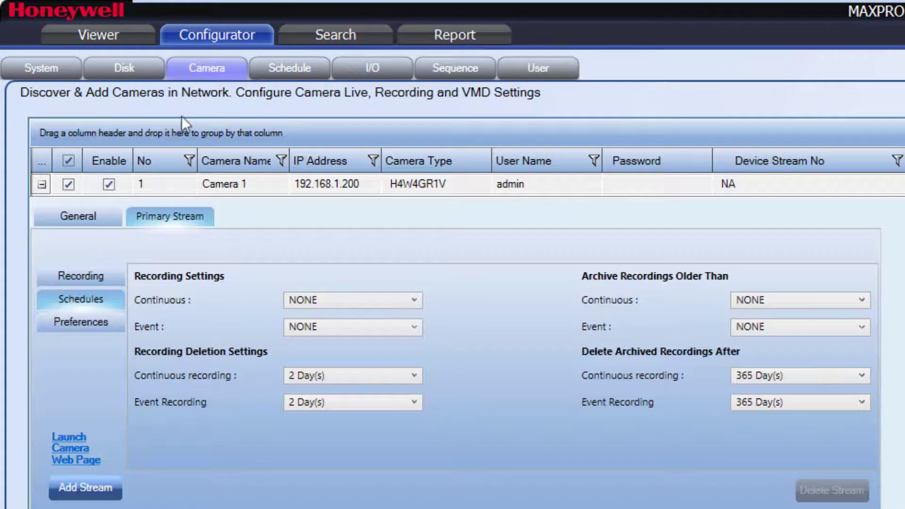
click(108, 184)
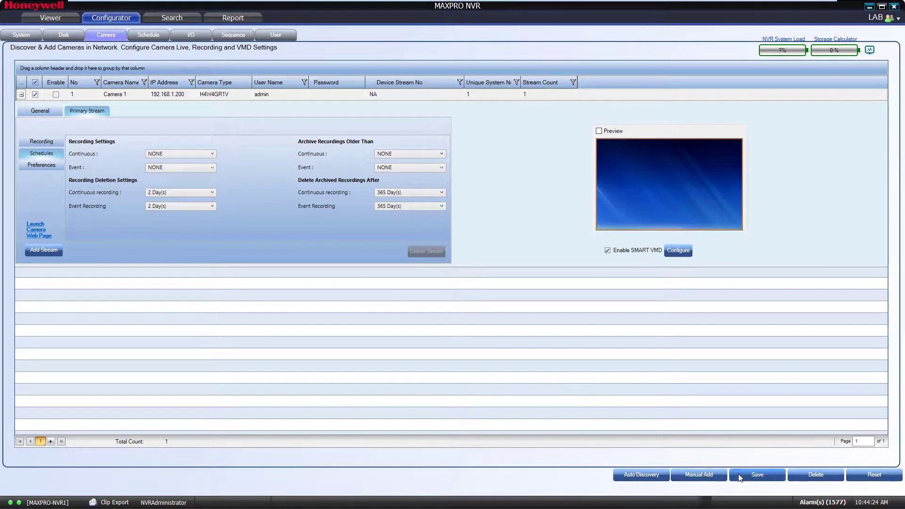
click(757, 474)
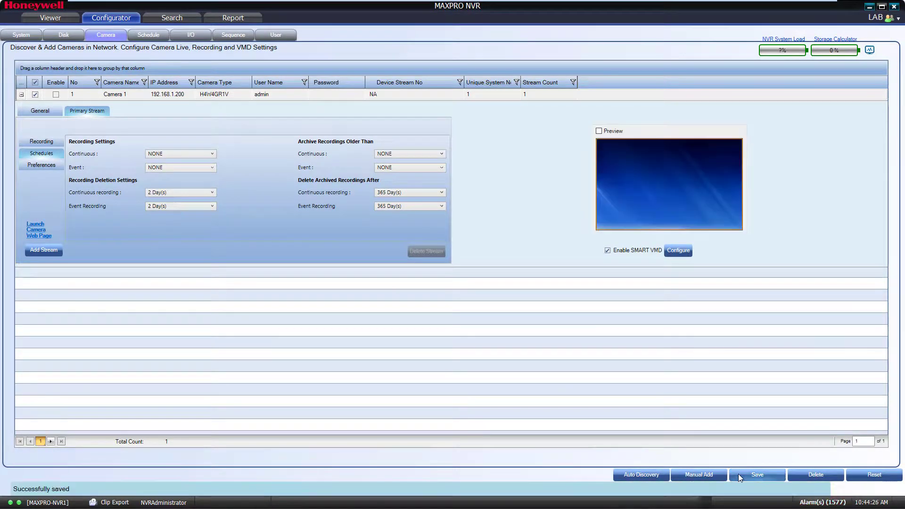